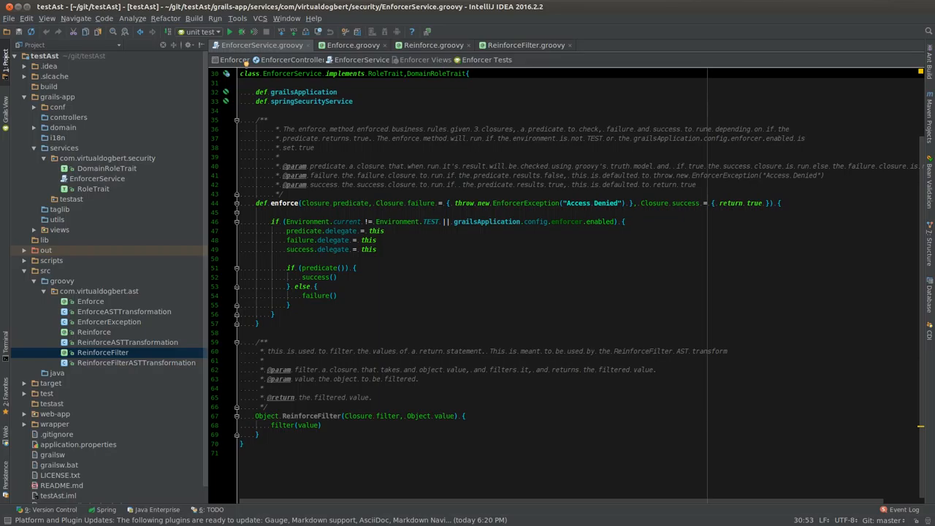
scroll("up", 3)
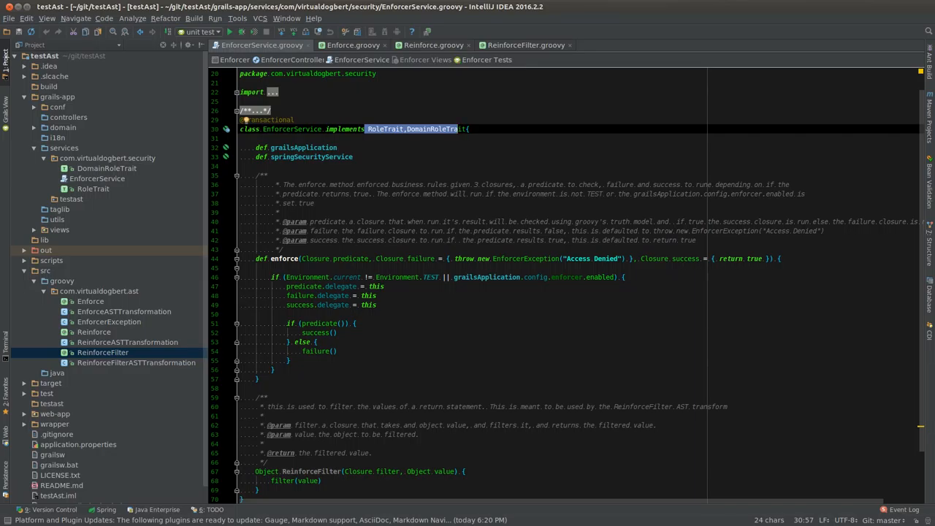
left_click(382, 129)
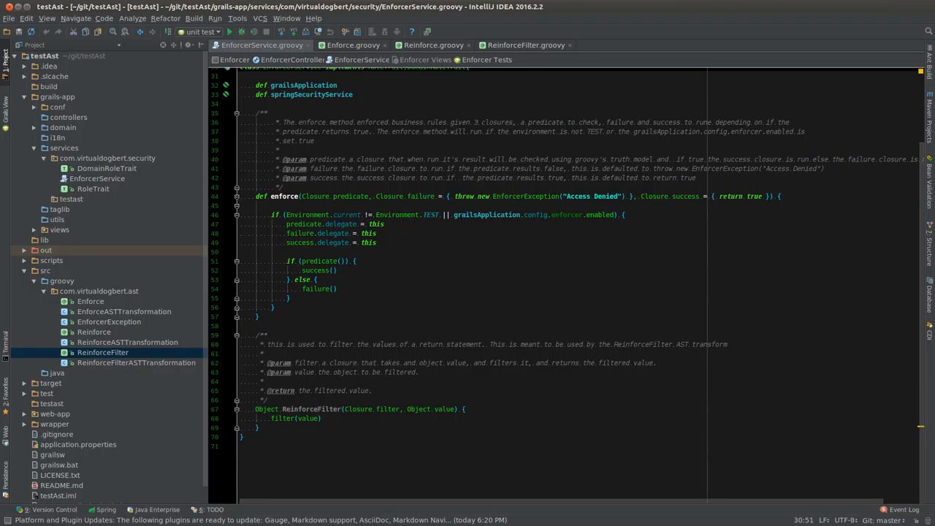
left_click(351, 44)
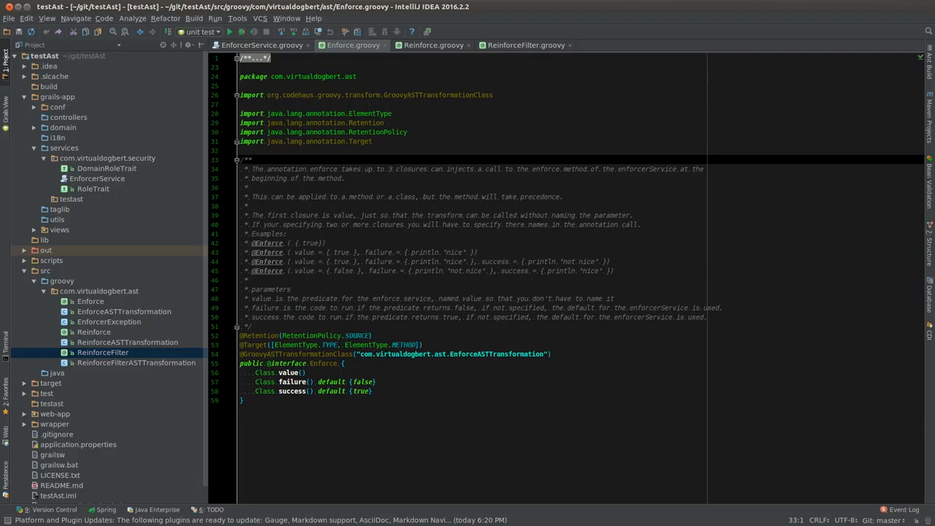
double_click(287, 372)
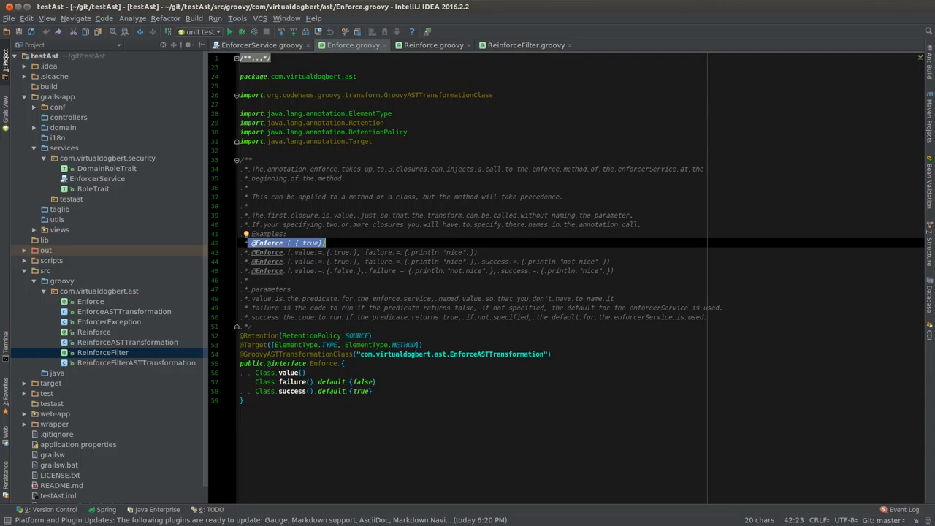
left_click(433, 45)
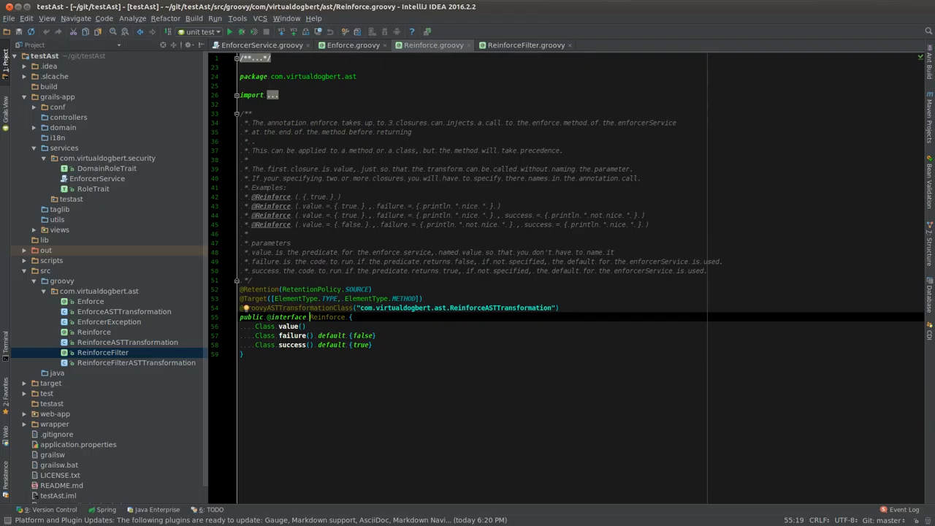
- View ReinforceFilter.groovy, whose single value closure filters return values
left_click(309, 316)
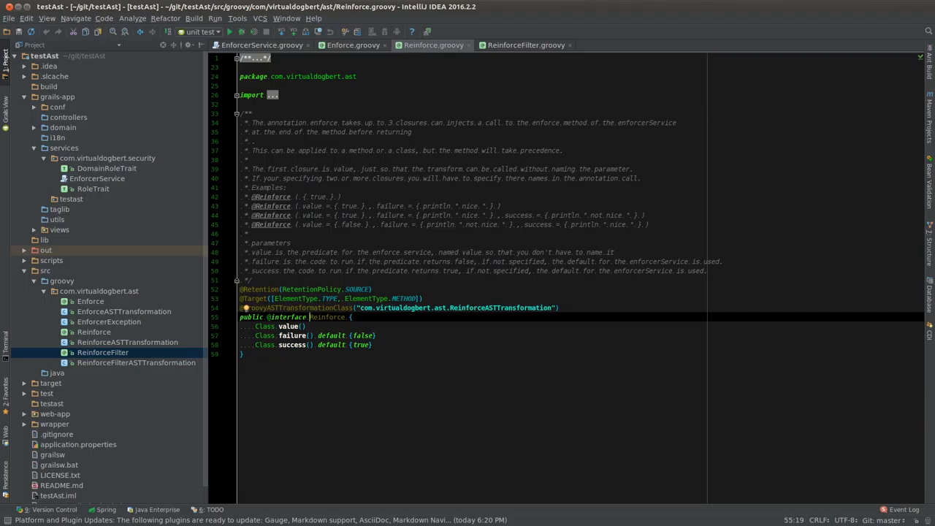
left_click(525, 44)
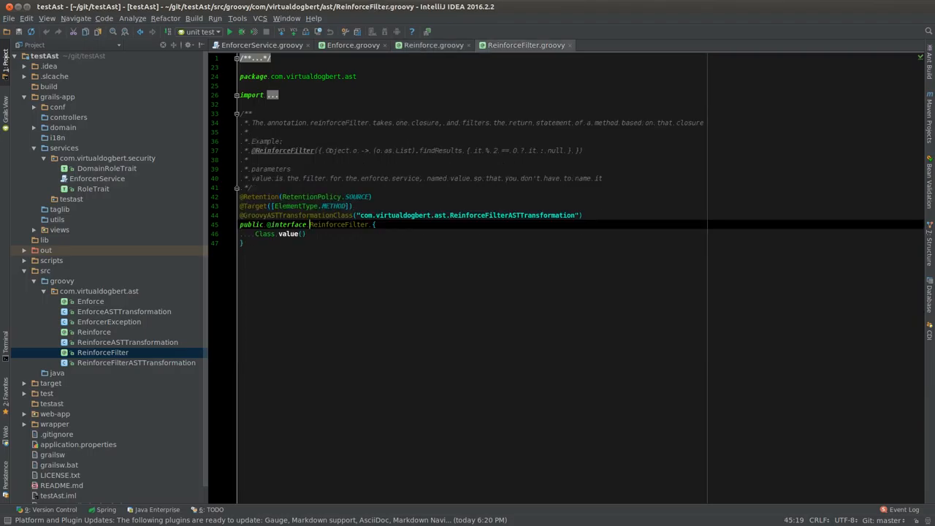
mouse_move(525, 45)
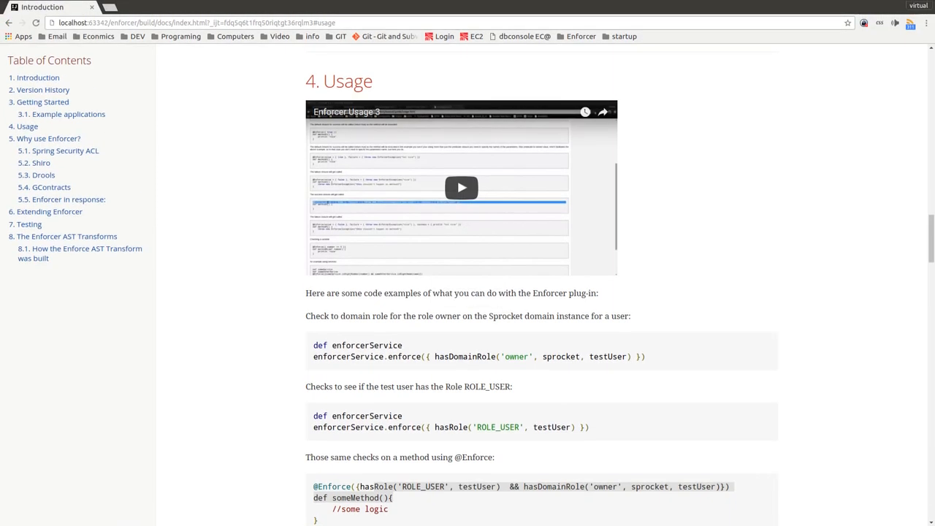
- Browse the docs' Usage examples and highlight the hasDomainRole call in the first example
scroll("down", 3)
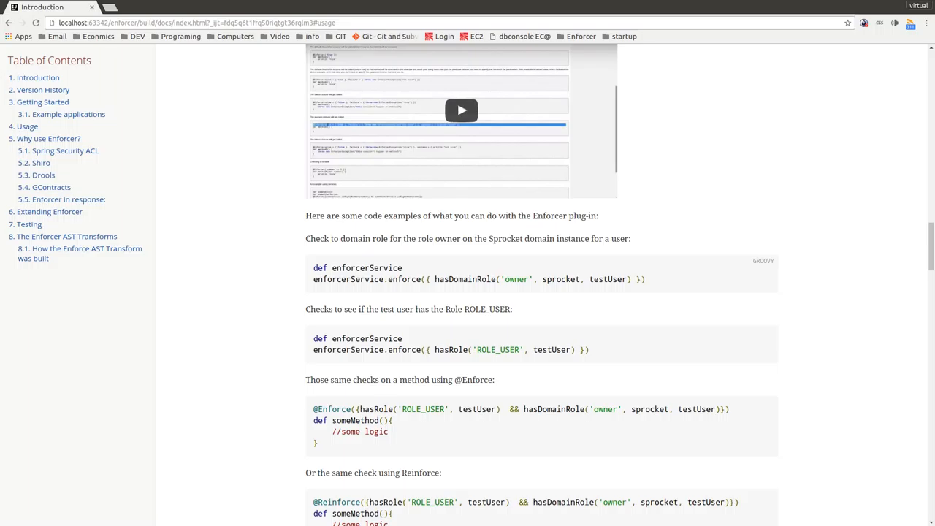
double_click(607, 279)
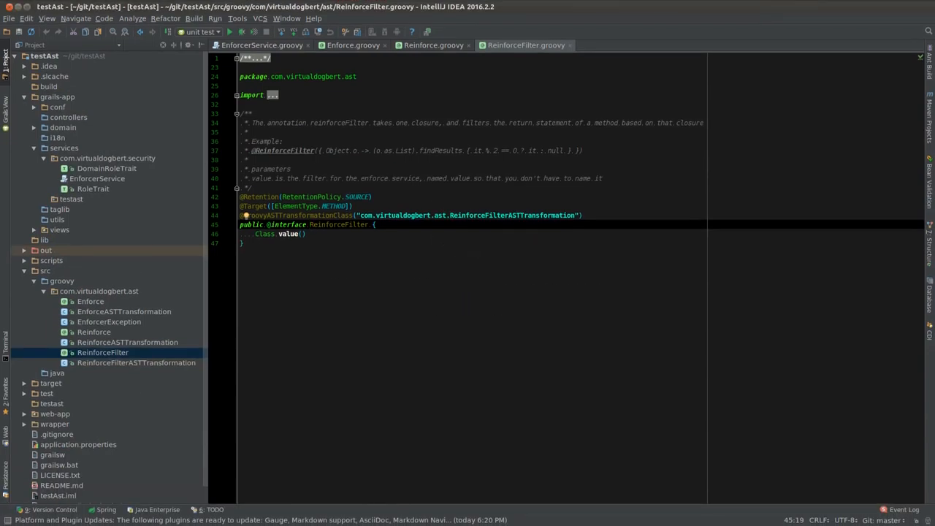
- Open DomainRoleTrait.groovy from services/com.virtualdogbert.security to view hasDomainRole
left_click(107, 168)
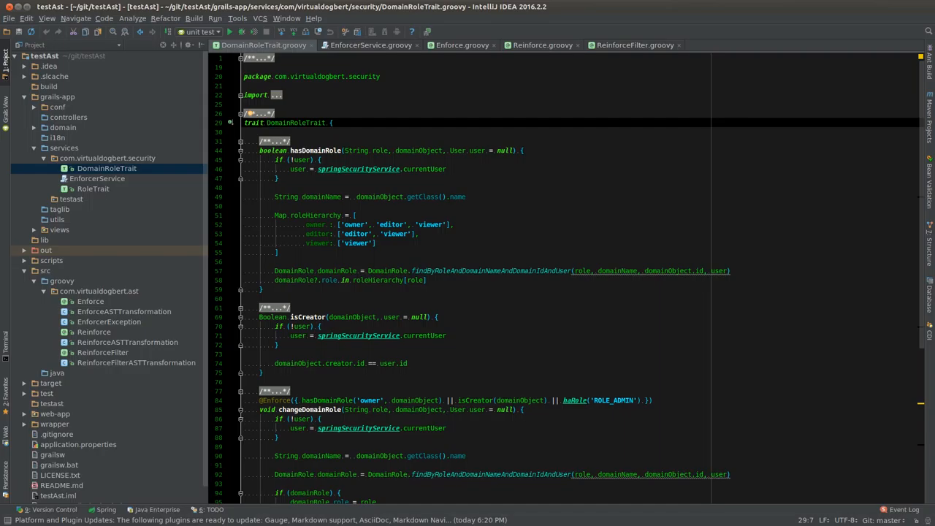
left_click(263, 122)
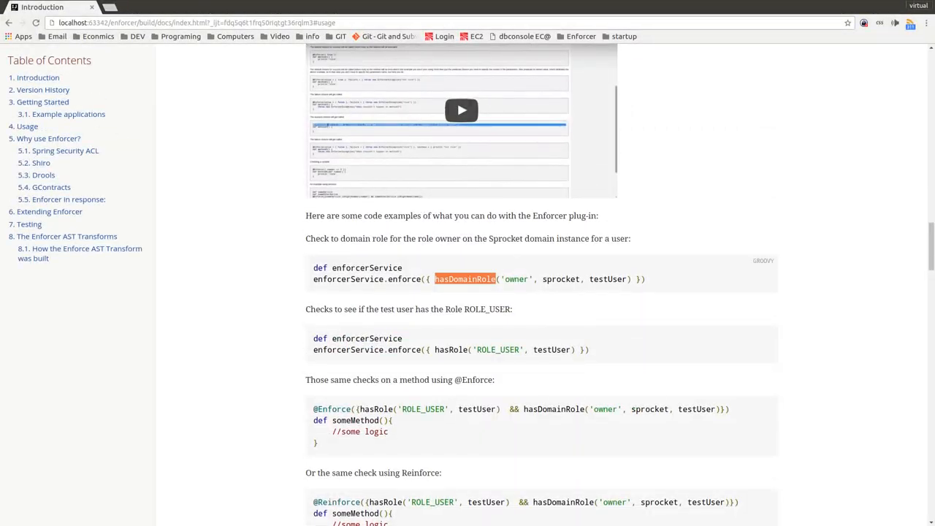
- Read the Reinforce and ReinforceFilter doc examples, marking the it % 2 == 0 condition
scroll("down", 3)
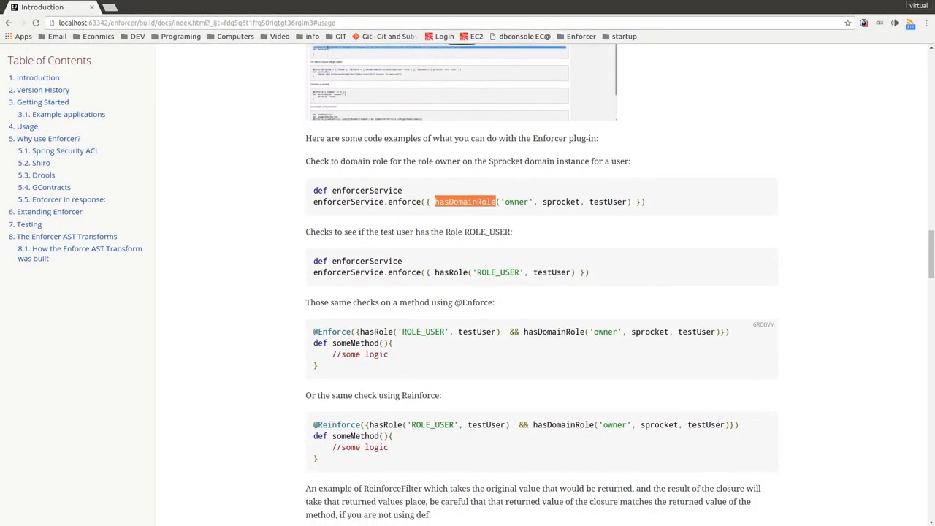
scroll("down", 3)
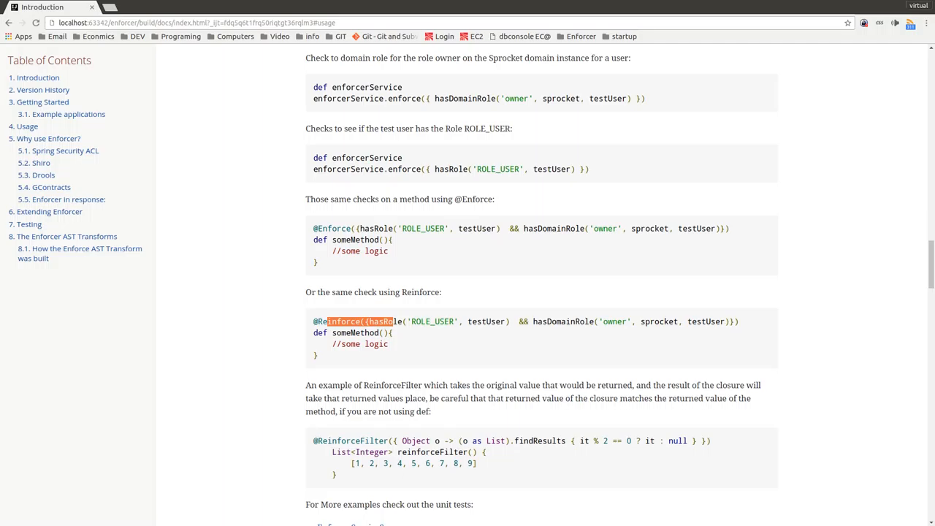
scroll("down", 3)
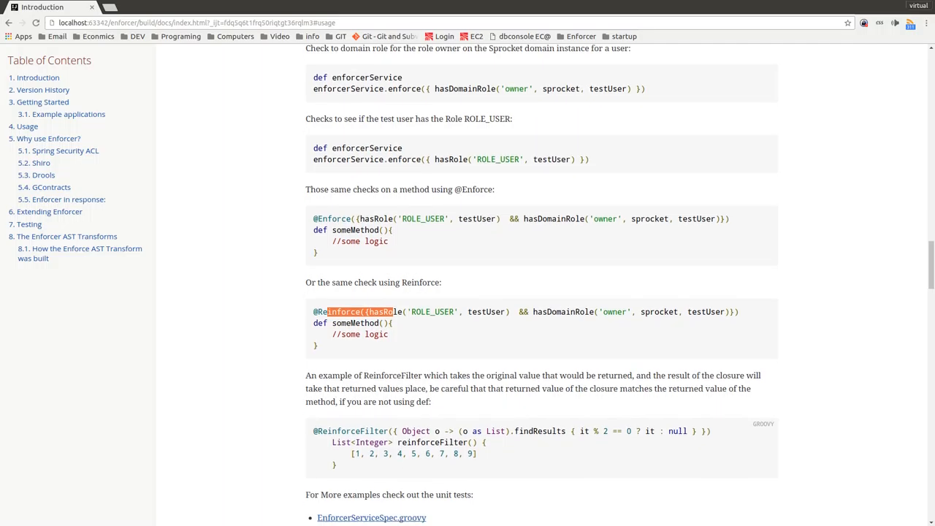
scroll("down", 3)
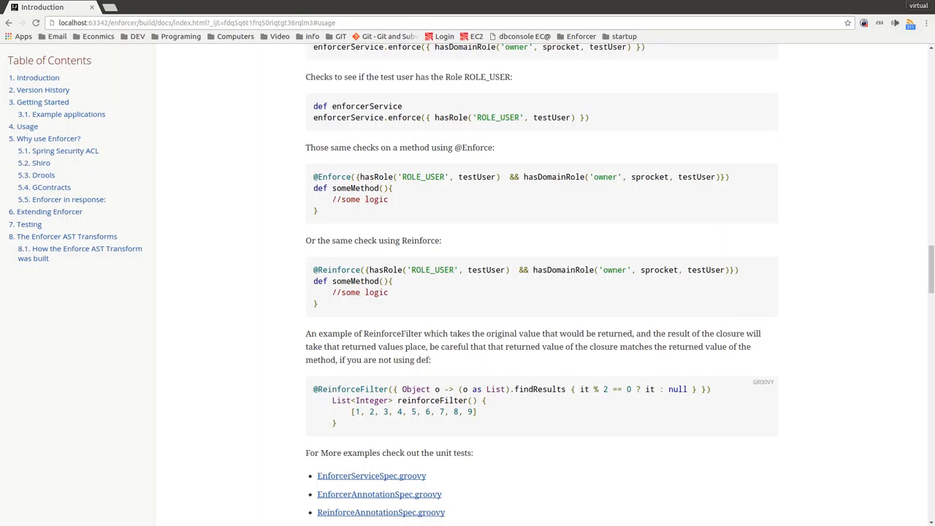
double_click(605, 388)
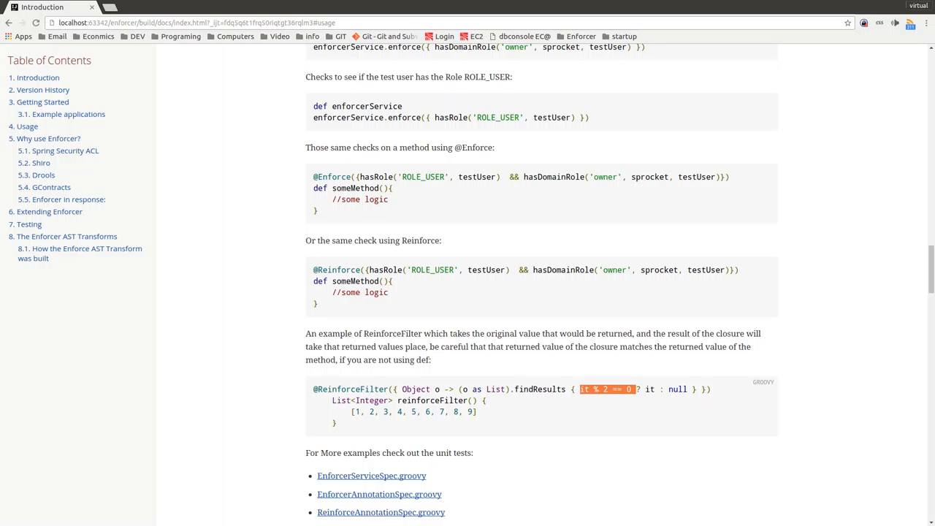
scroll("down", 3)
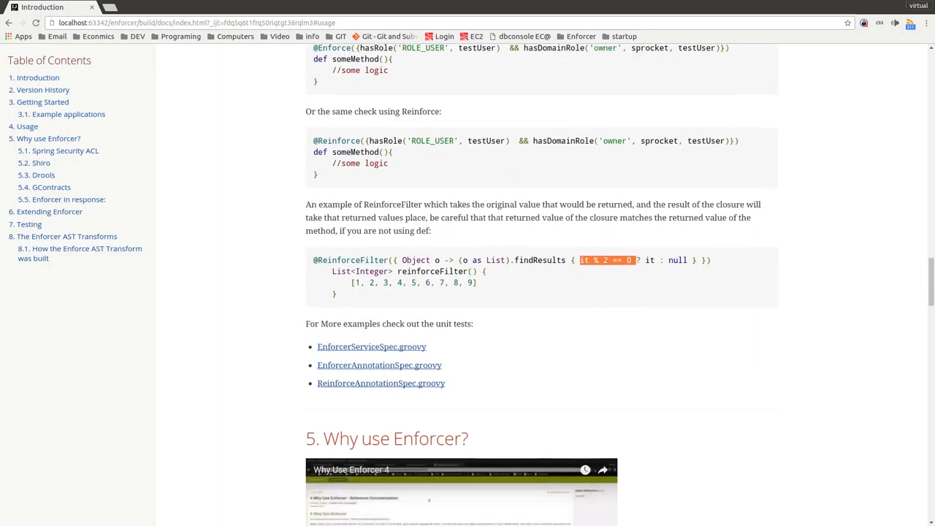
mouse_move(371, 346)
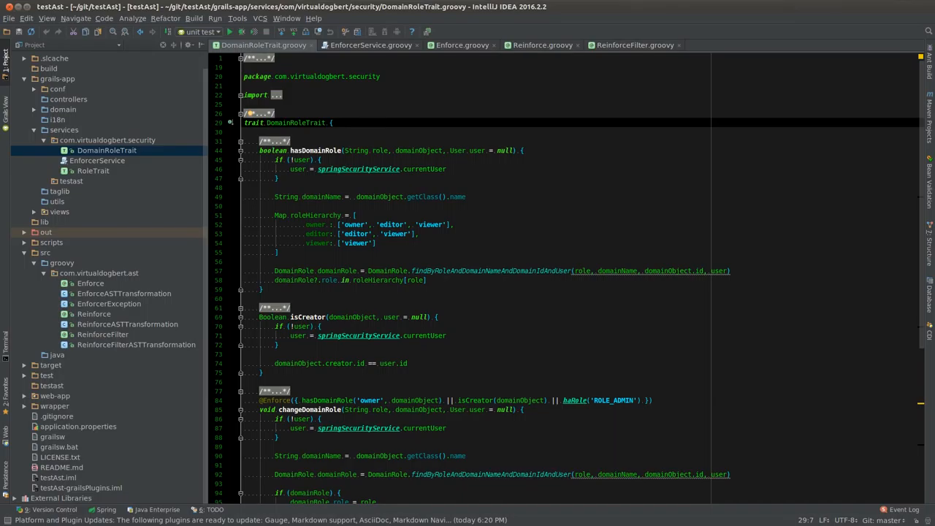
- Expand test > unit in the Project tree and scroll through EnforcerServiceSpec.groovy
left_click(46, 374)
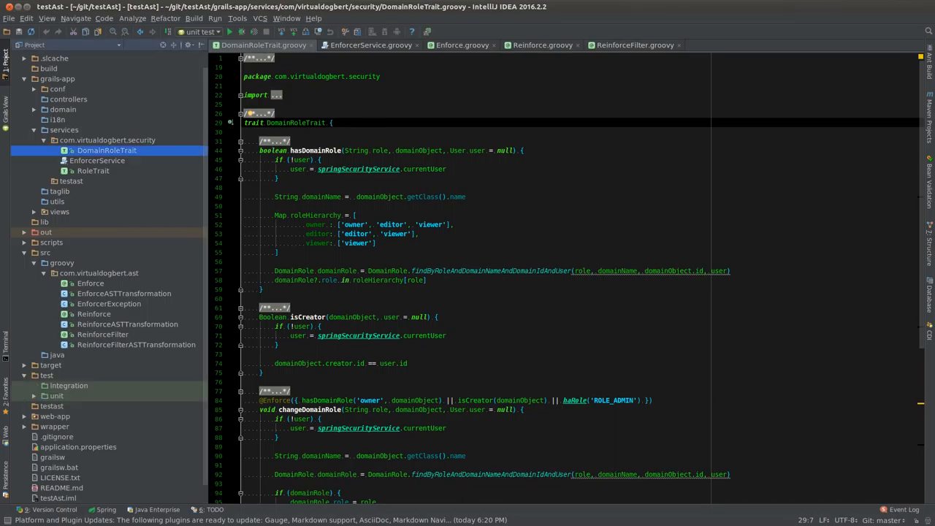
left_click(57, 395)
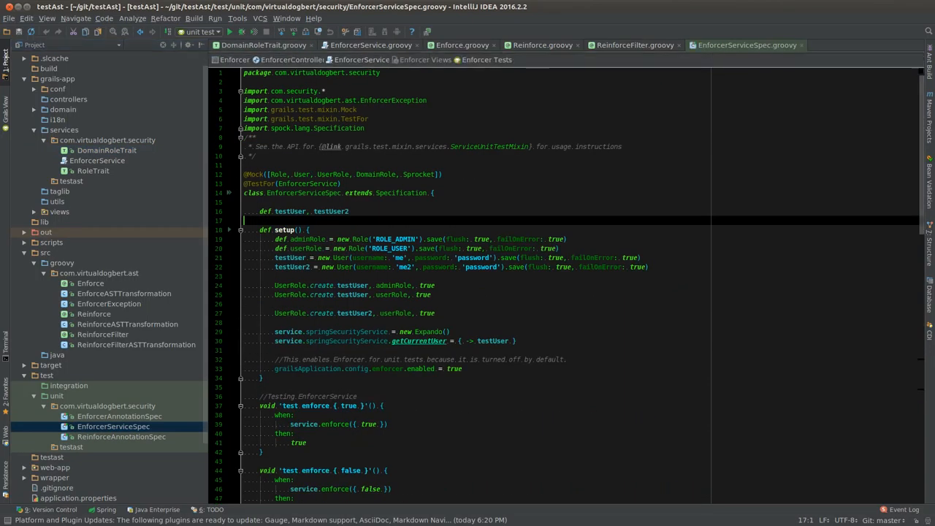
scroll("down", 3)
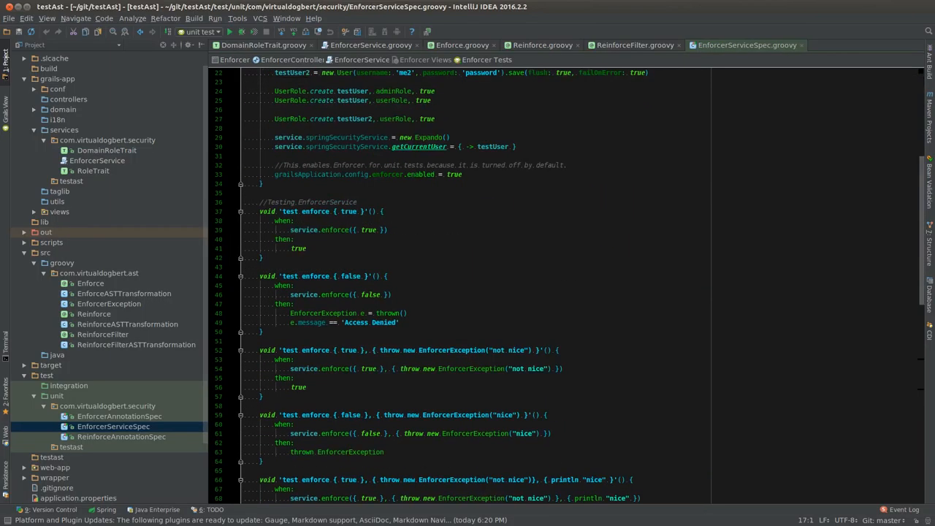
scroll("down", 3)
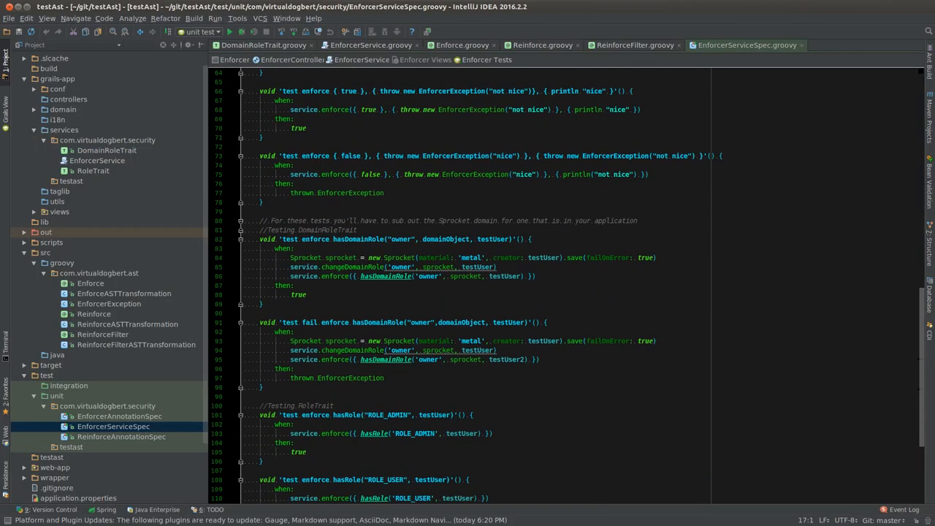
scroll("down", 3)
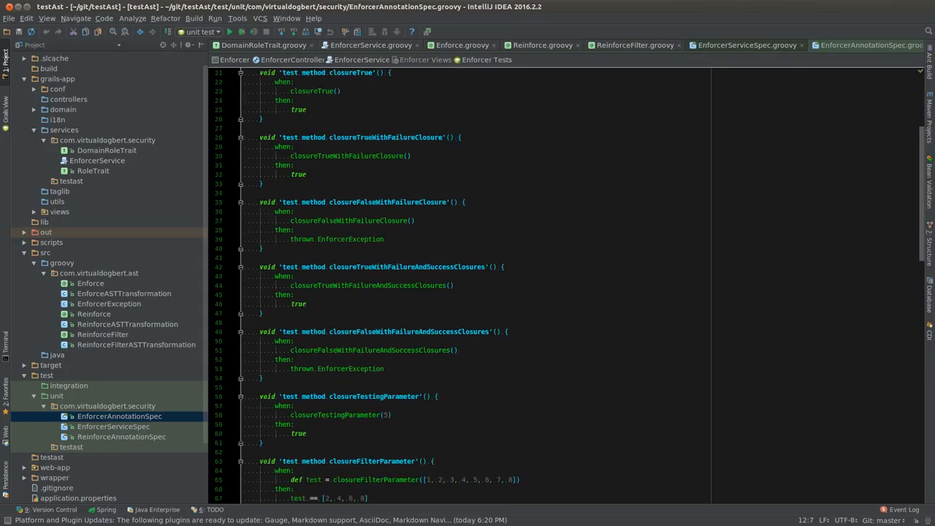
- Scroll through EnforcerAnnotationSpec's annotated closure definitions
scroll("down", 3)
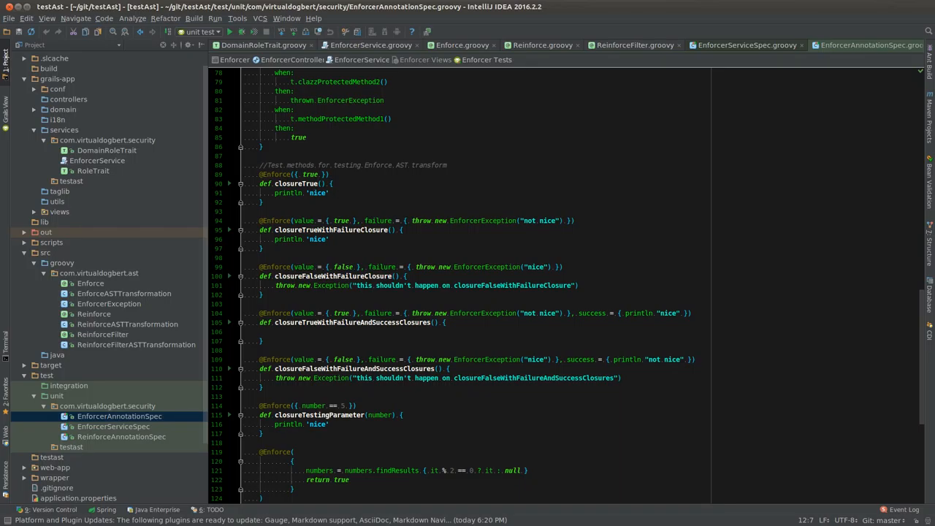
scroll("down", 3)
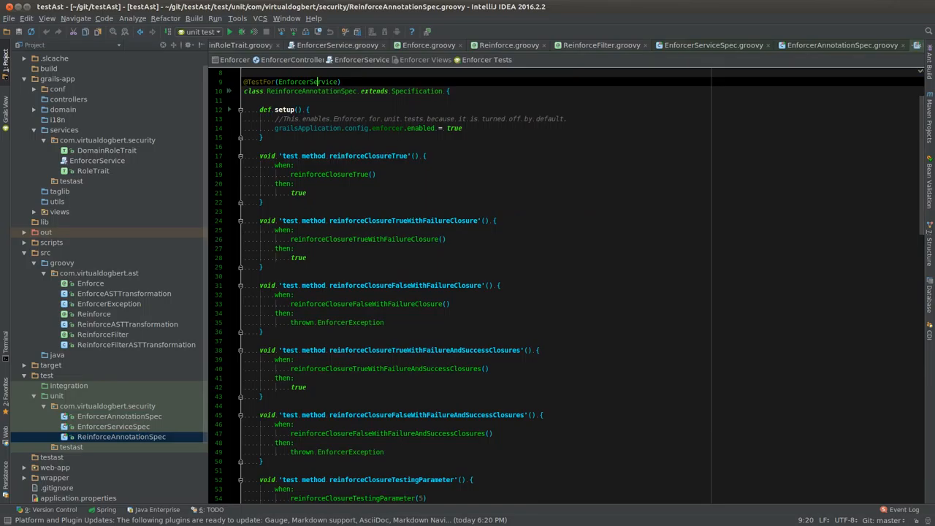
scroll("down", 3)
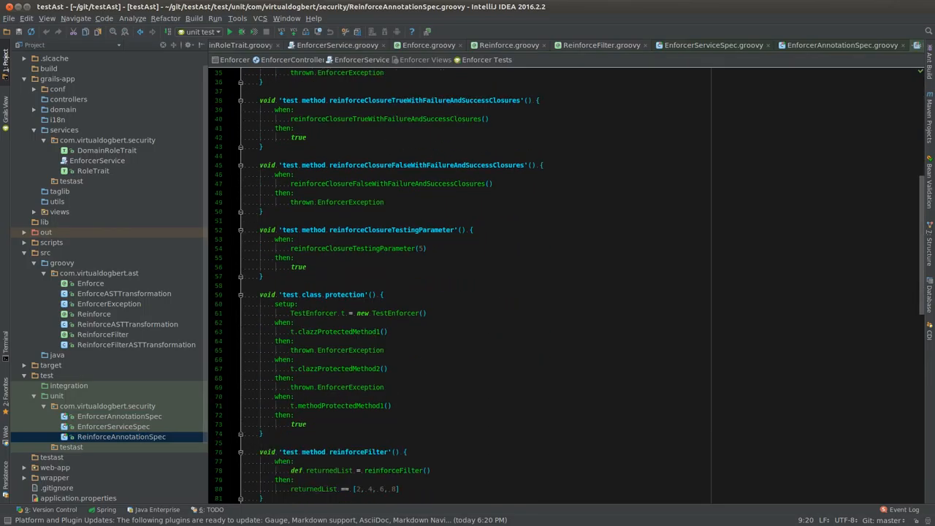
scroll("down", 3)
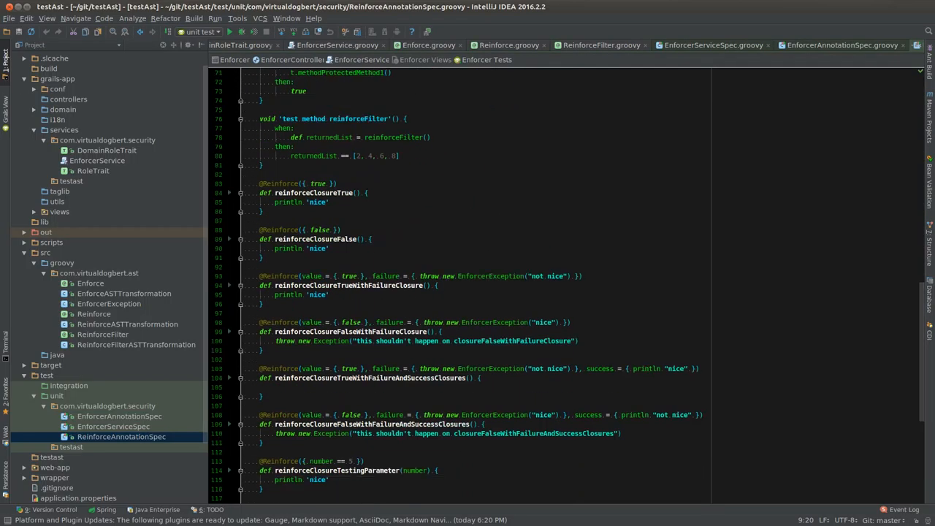
scroll("down", 3)
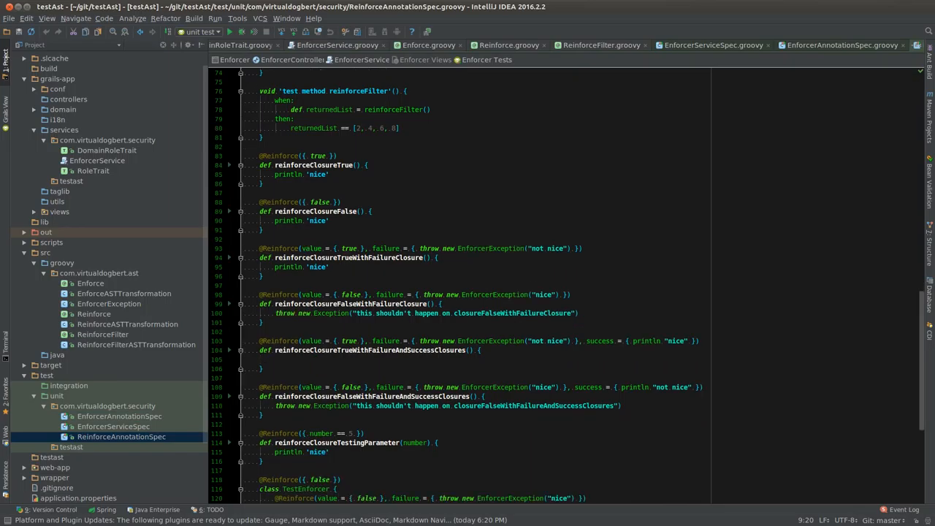
scroll("down", 3)
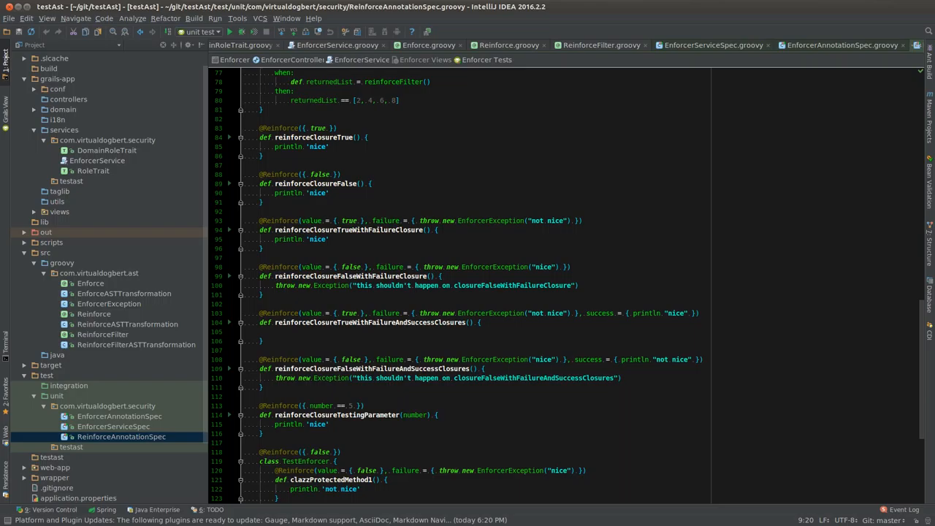
scroll("down", 3)
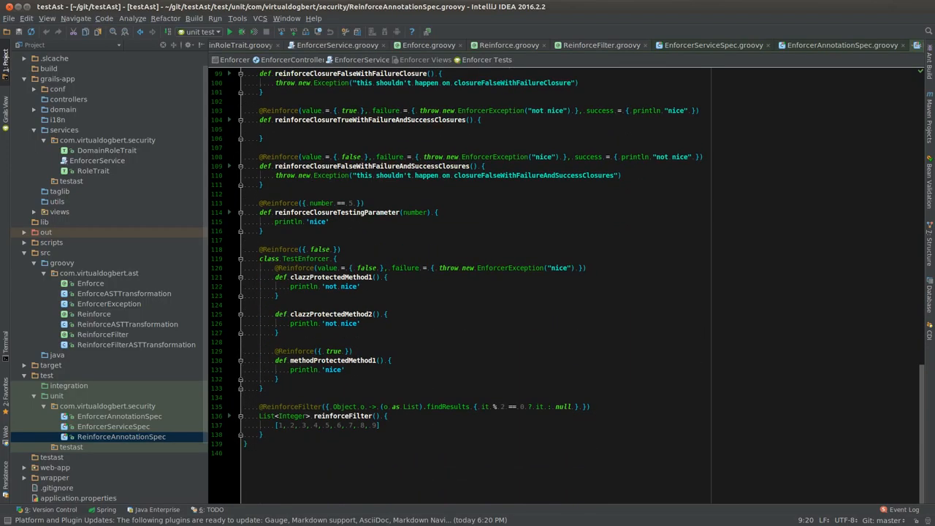